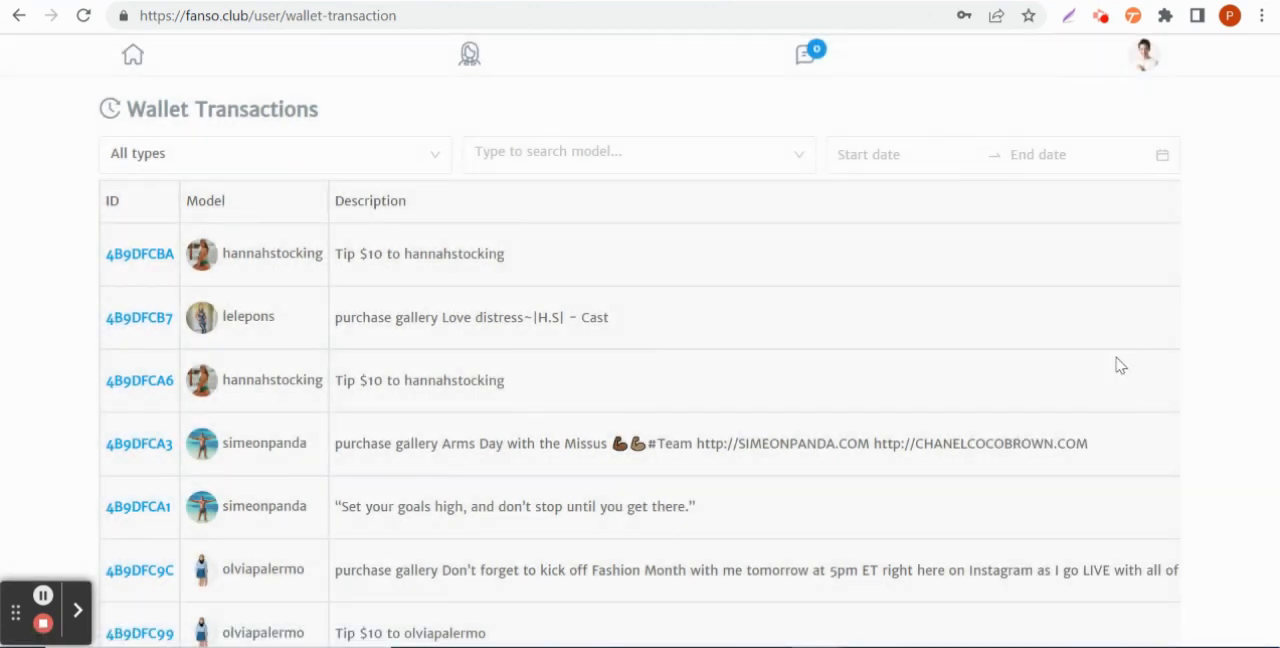
Bring up the account menu from the profile avatar to reach Wallet Transactions.
click(1144, 54)
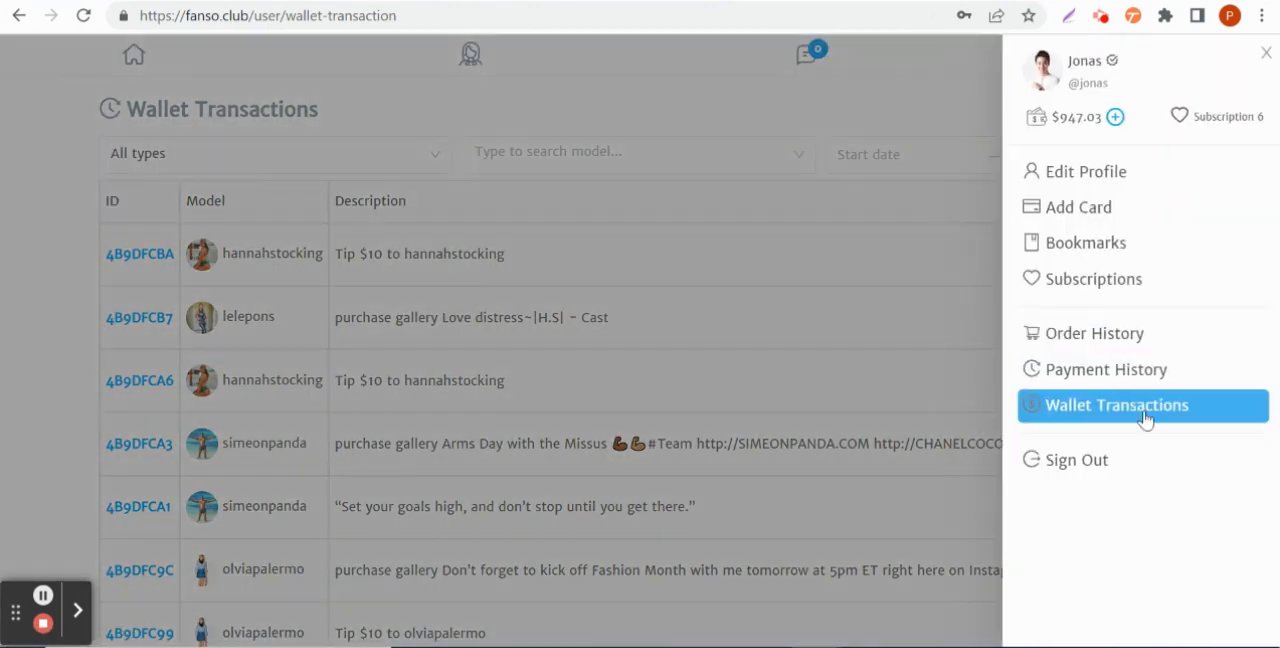
List the transaction type choices (Post, Product, Gallery, Video, Model Tip, Streaming Tip, Paid Streaming).
click(276, 152)
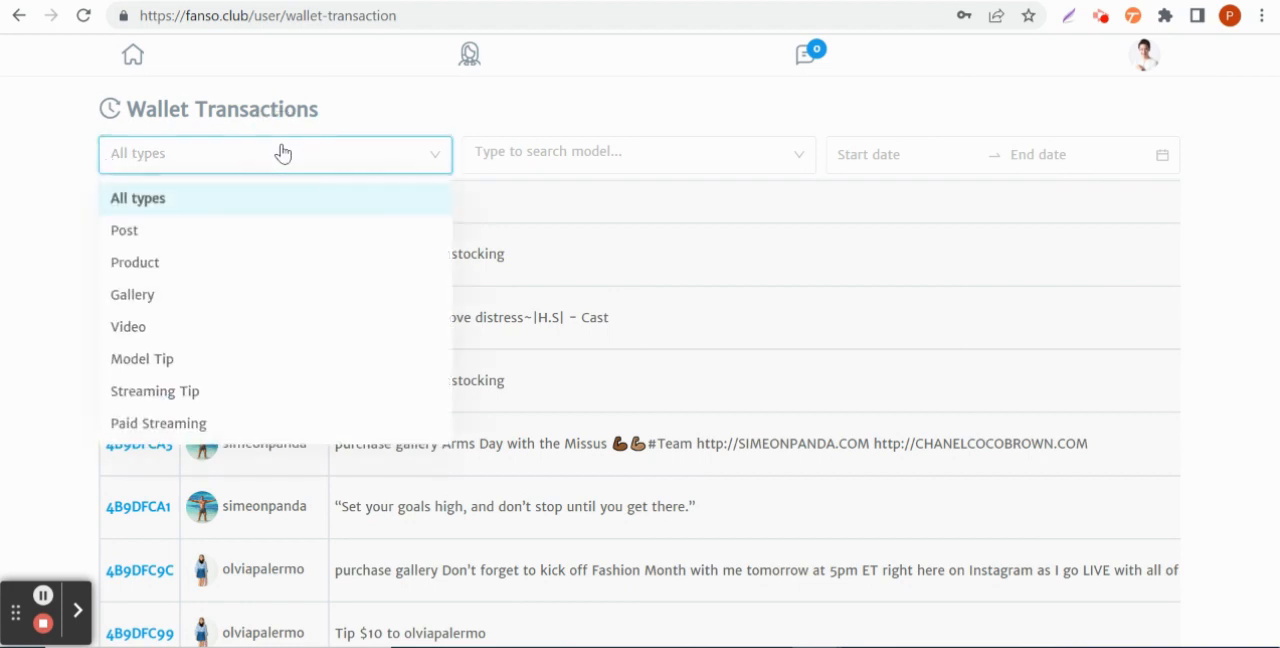
mouse_move(124, 230)
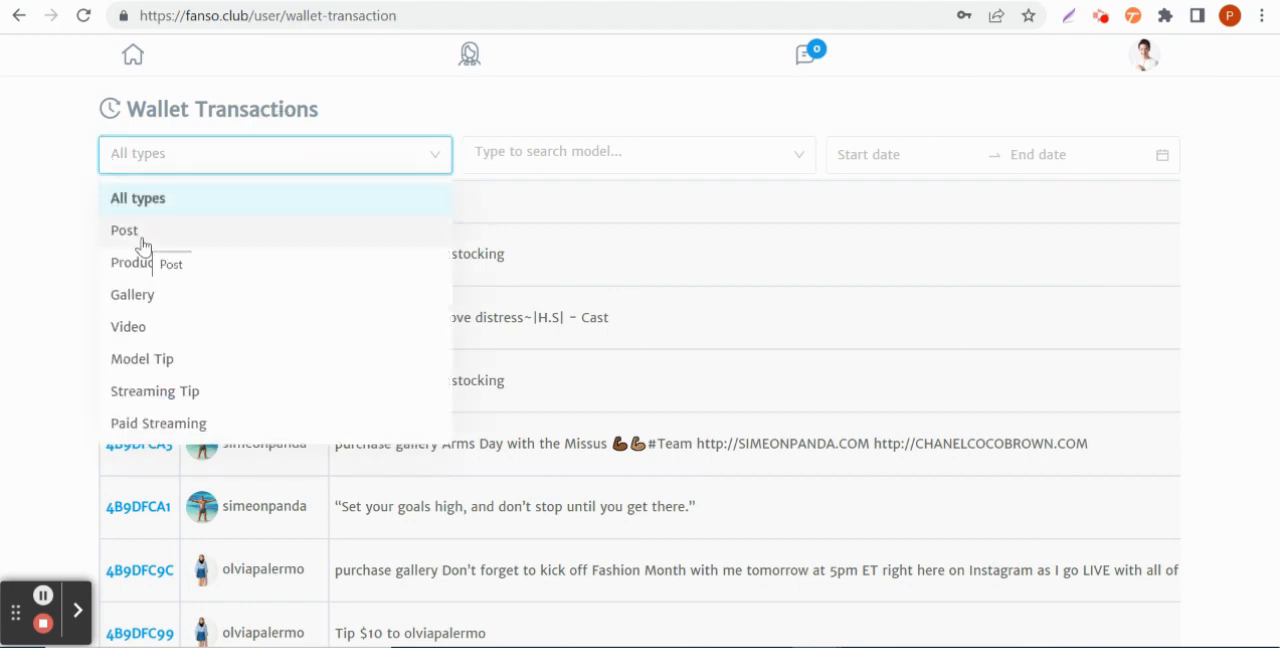
mouse_move(148, 320)
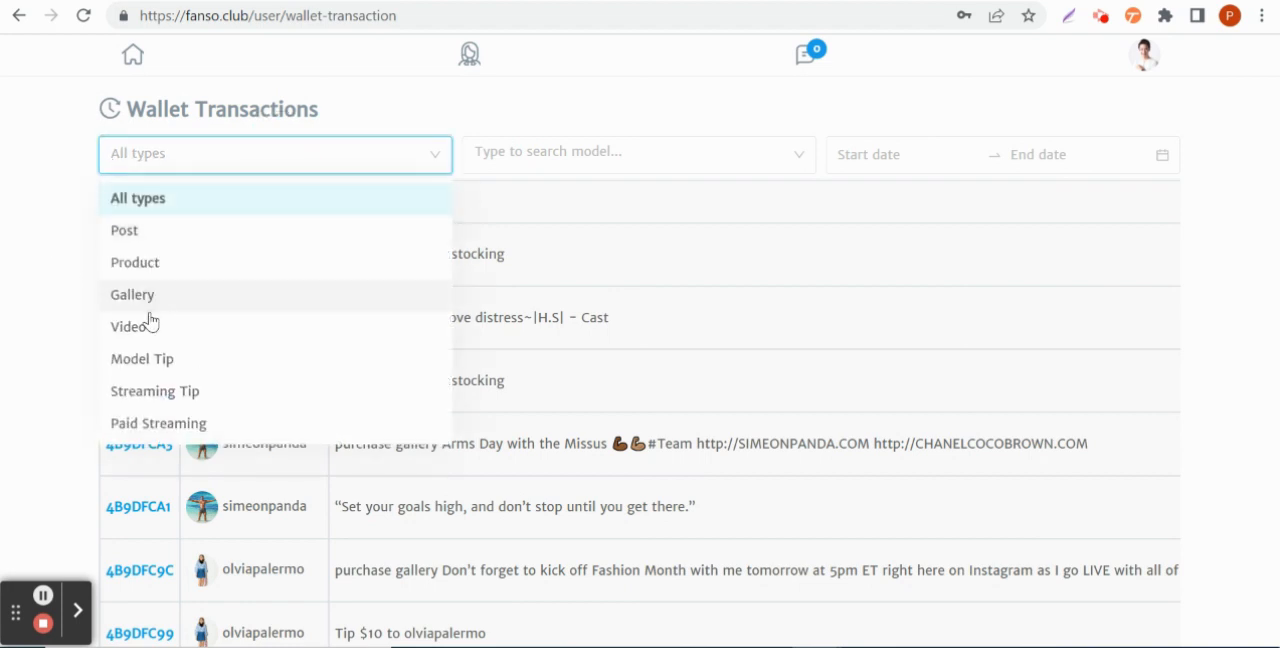
mouse_move(142, 358)
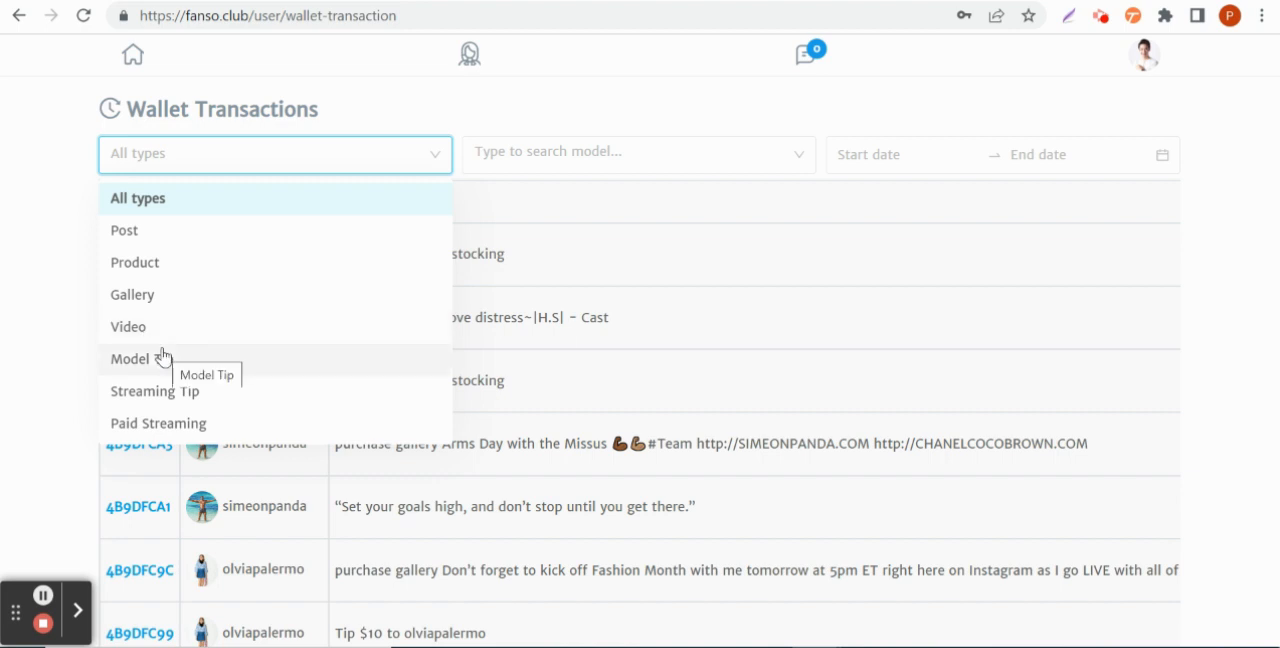
mouse_move(154, 416)
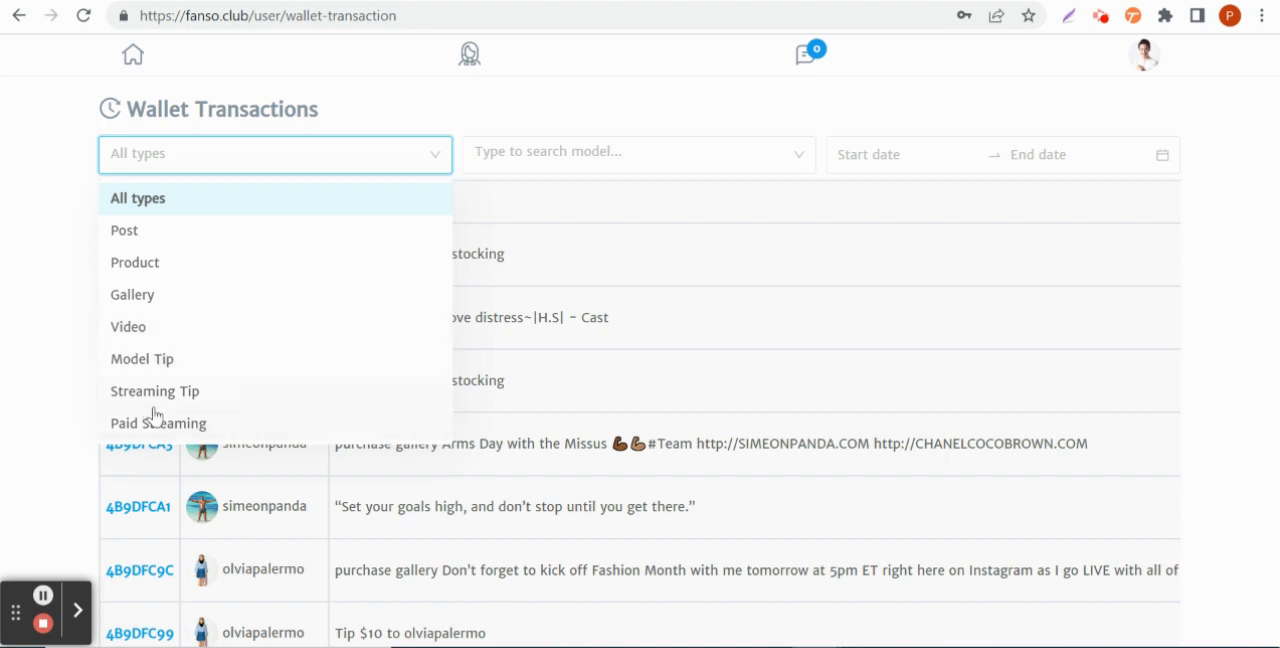
mouse_move(104, 236)
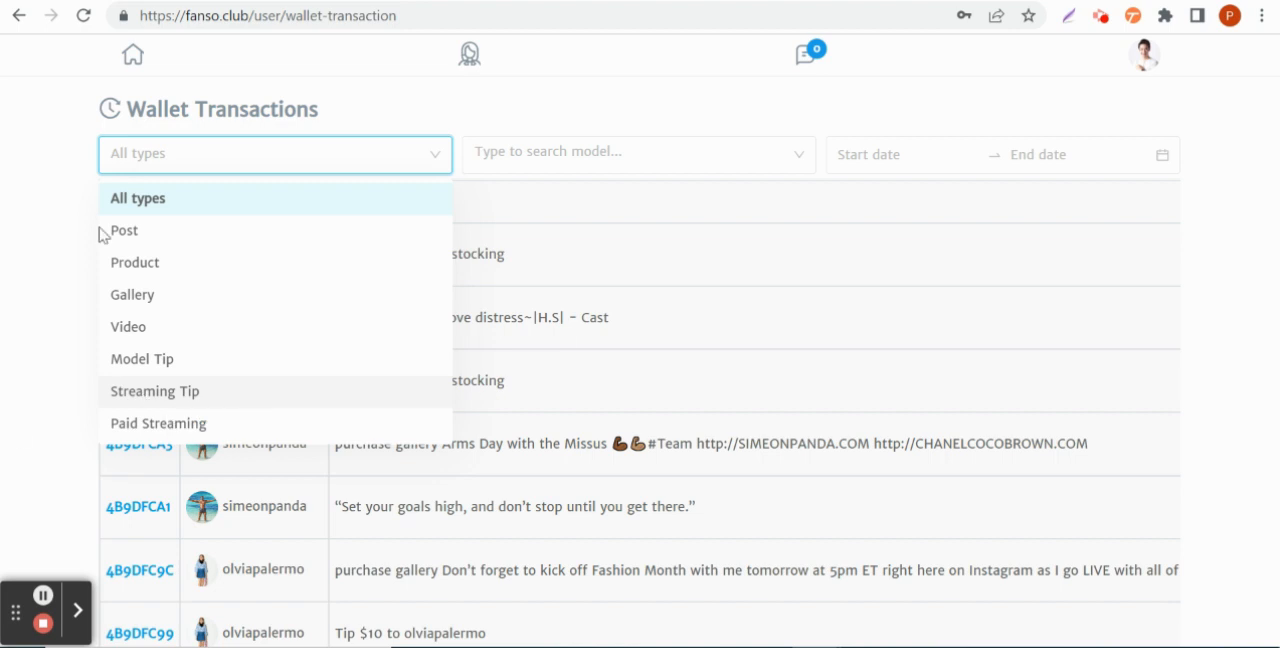
mouse_move(204, 230)
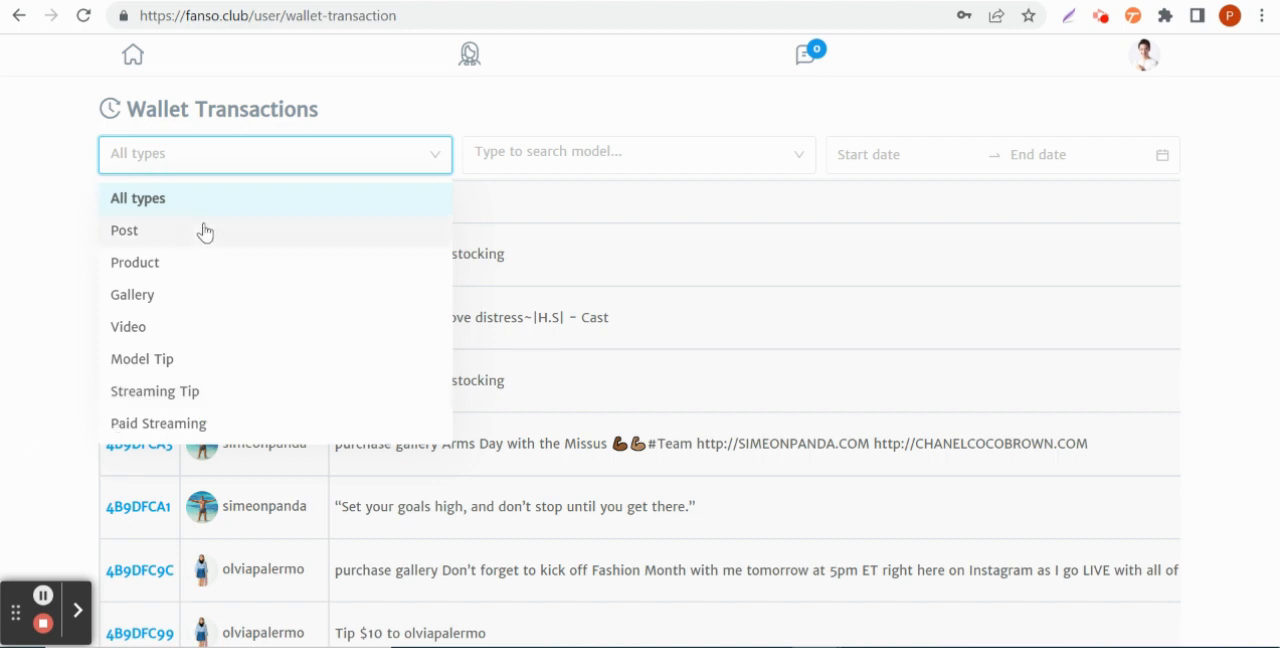
mouse_move(226, 108)
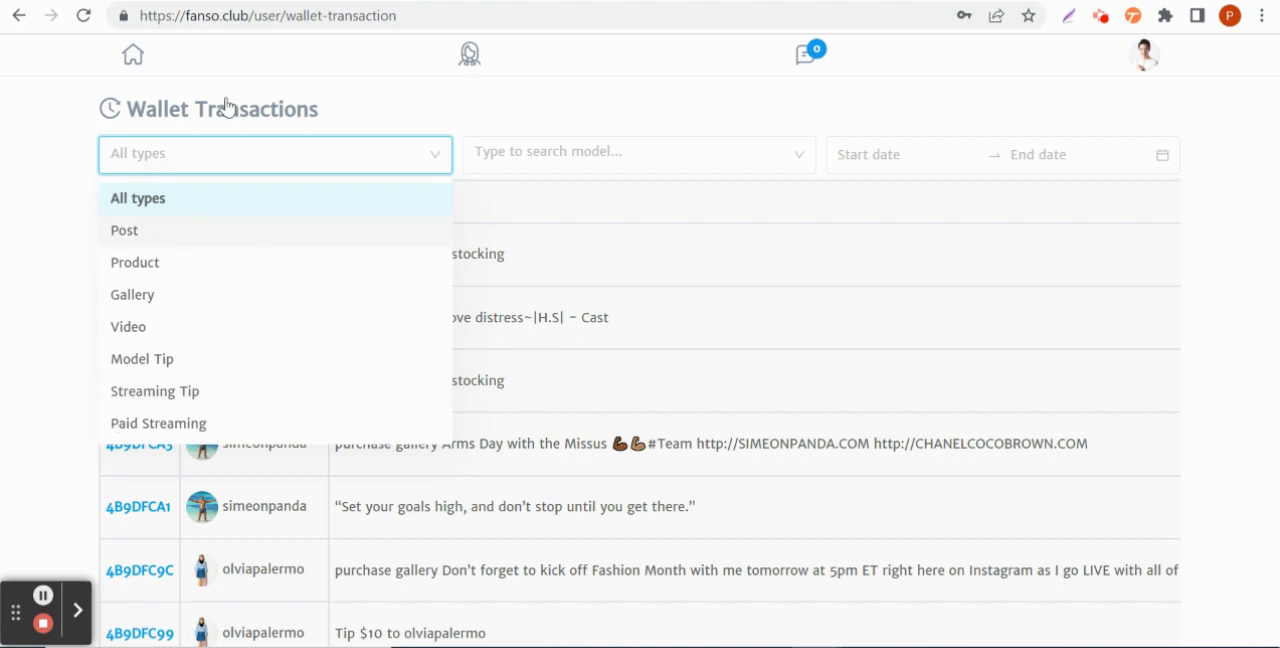
mouse_move(162, 260)
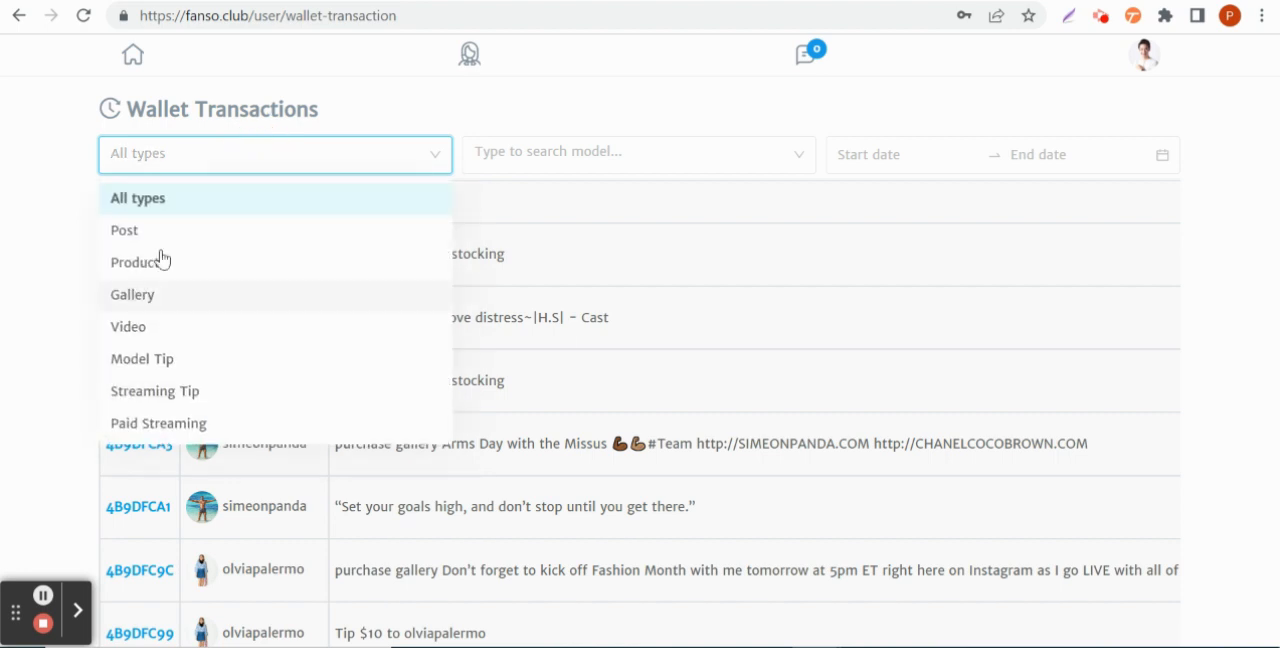
Filter the wallet transactions to Post entries for All Models.
click(124, 230)
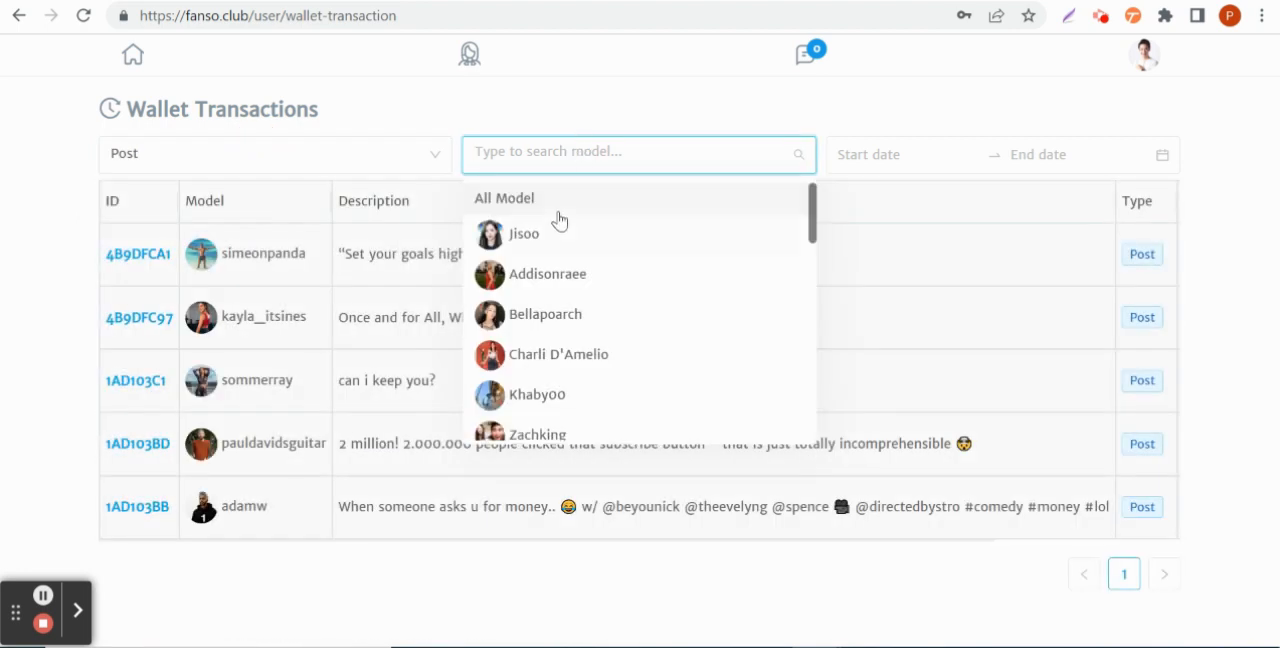
click(504, 196)
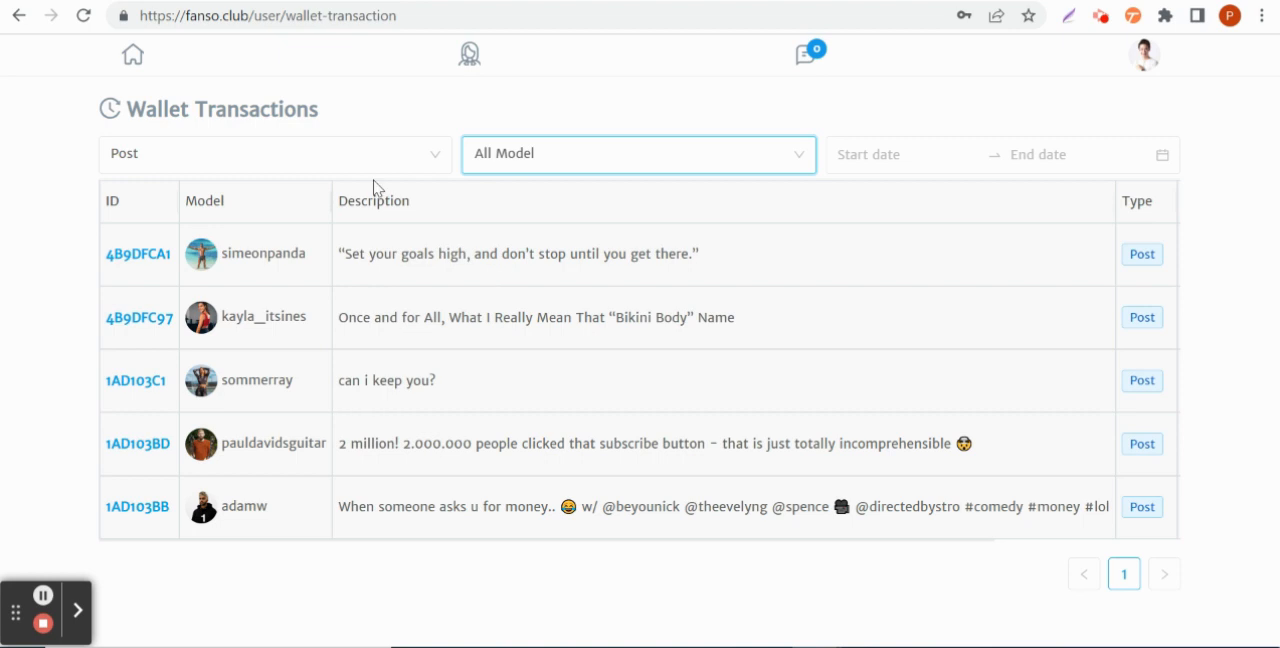
click(636, 152)
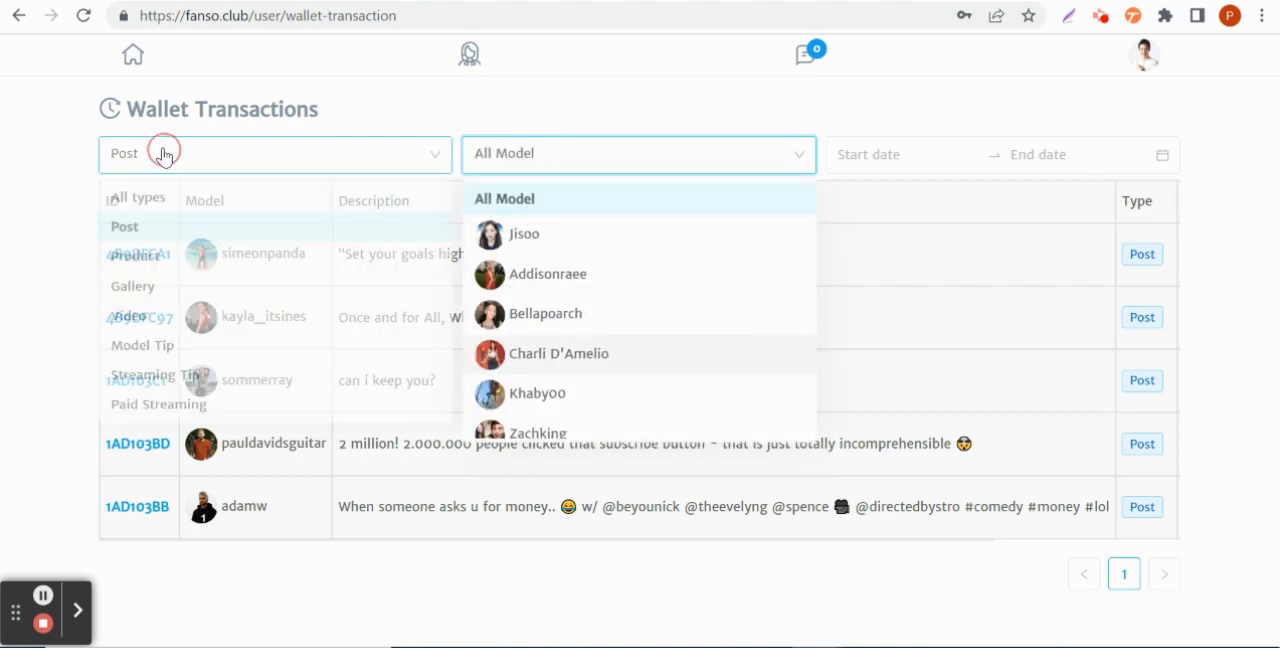
Review the model and transaction type filter lists again over the Post-filtered results.
click(274, 152)
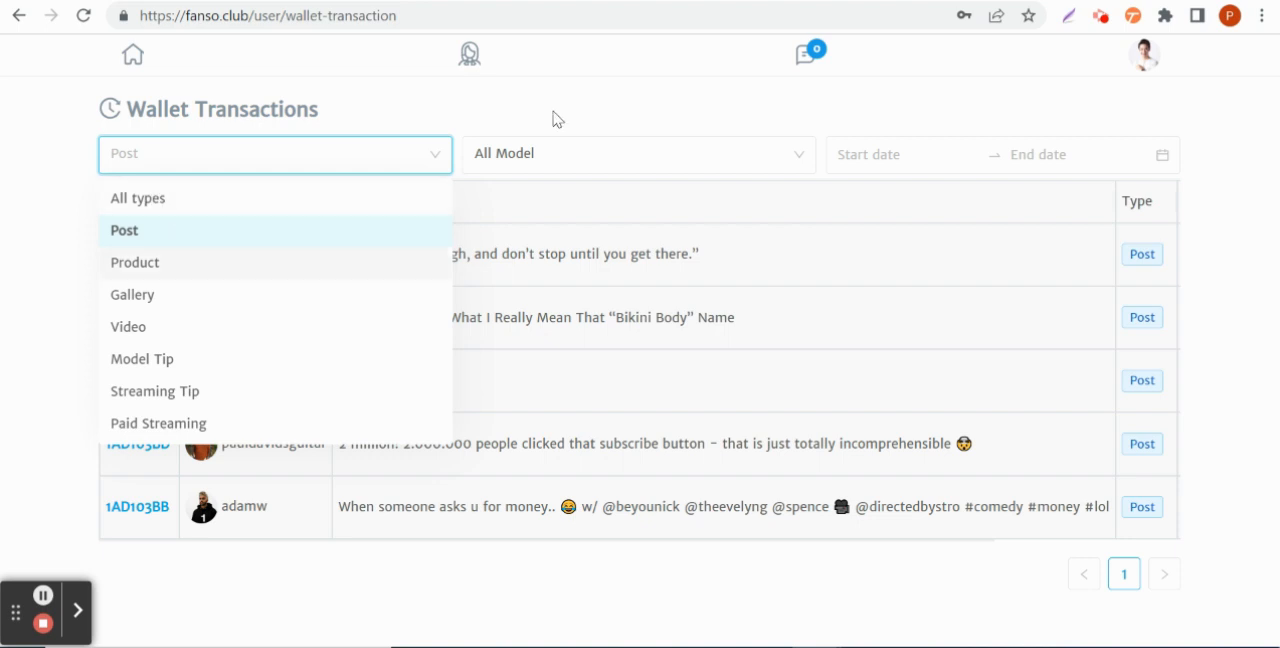
mouse_move(172, 204)
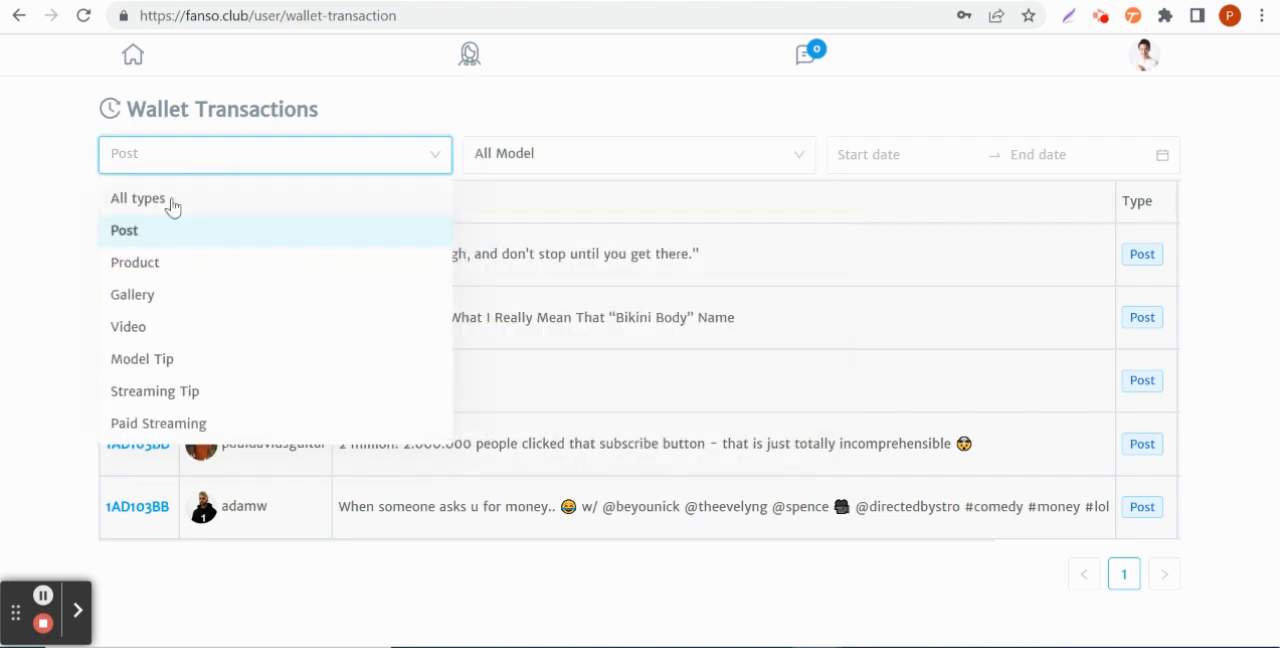
click(636, 152)
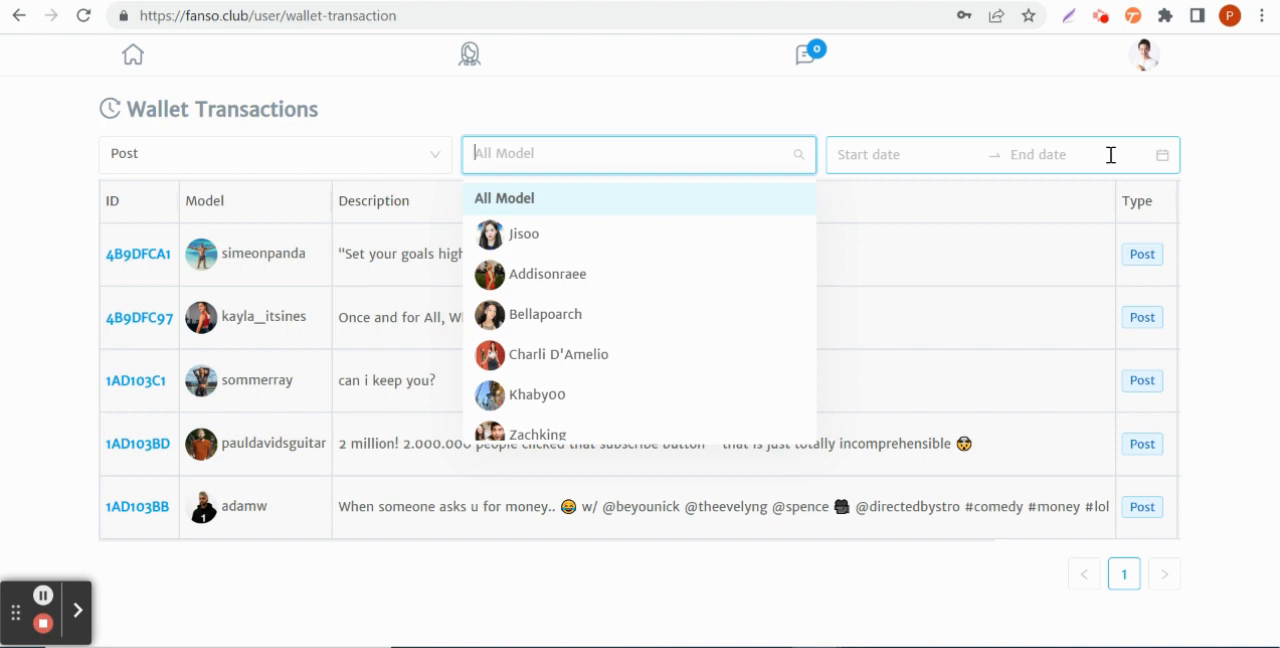
click(276, 152)
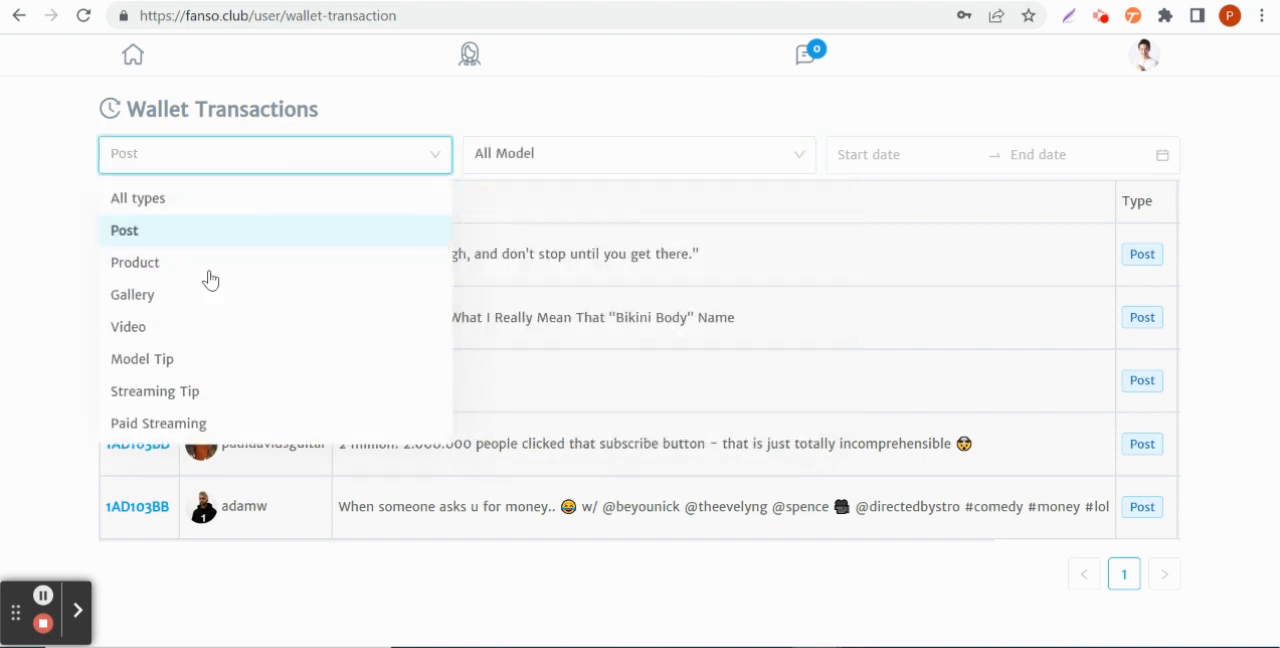
Filter to Streaming Tip, then Product, leaving the $10.00 Cheri Magazine PDF purchase from anacheri.
click(156, 390)
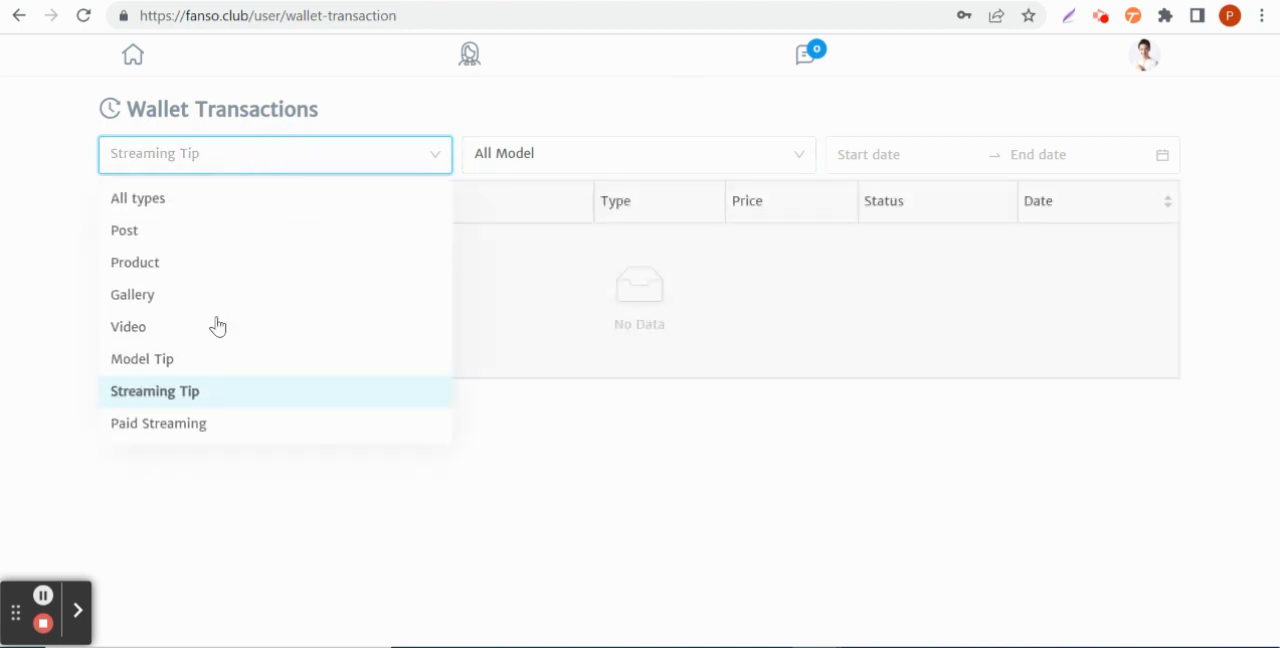
click(158, 424)
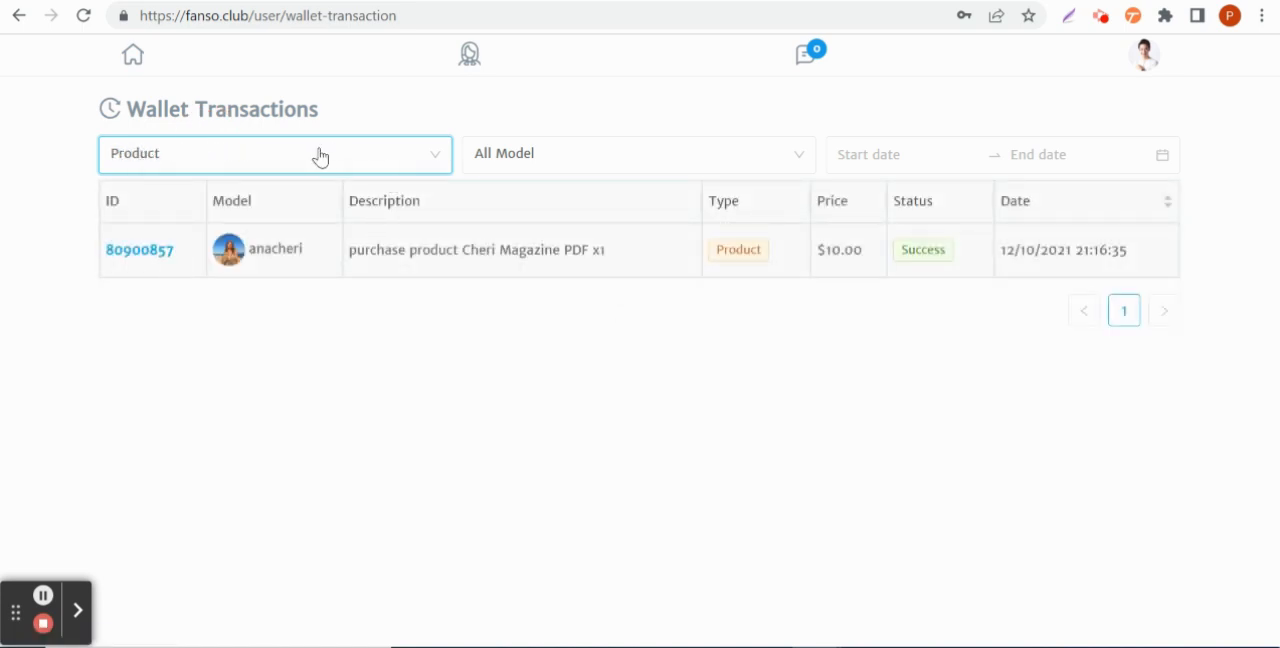
mouse_move(282, 252)
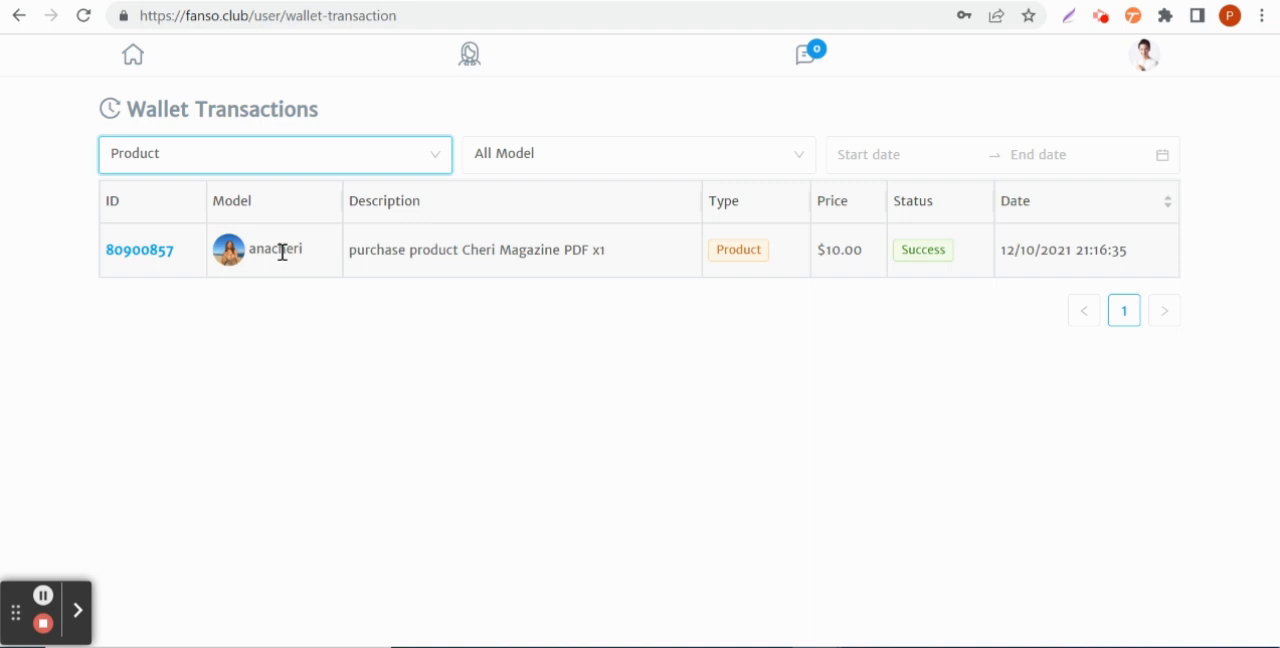
click(274, 152)
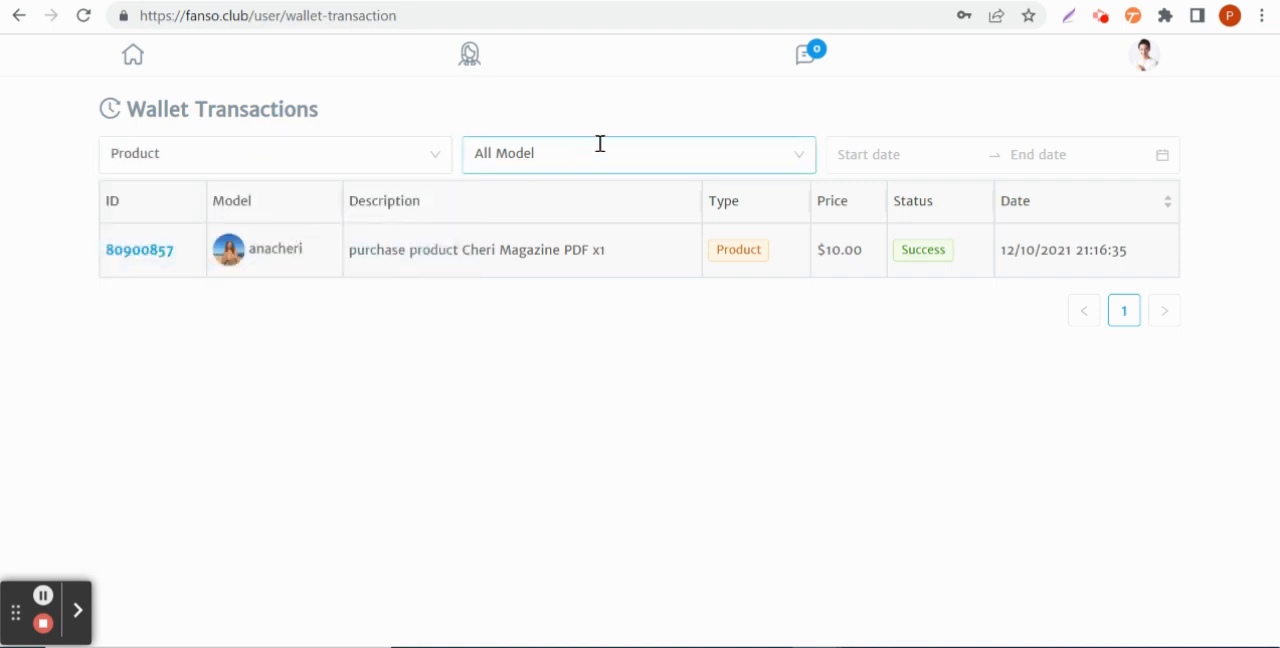
click(636, 152)
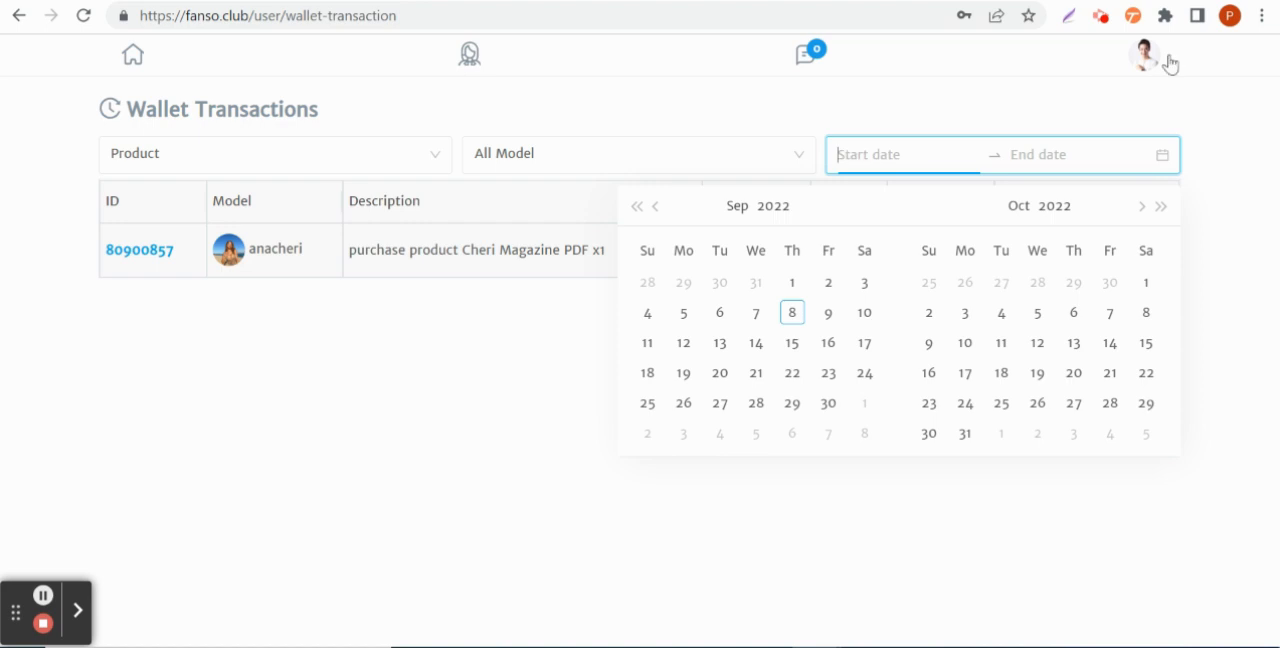
click(360, 408)
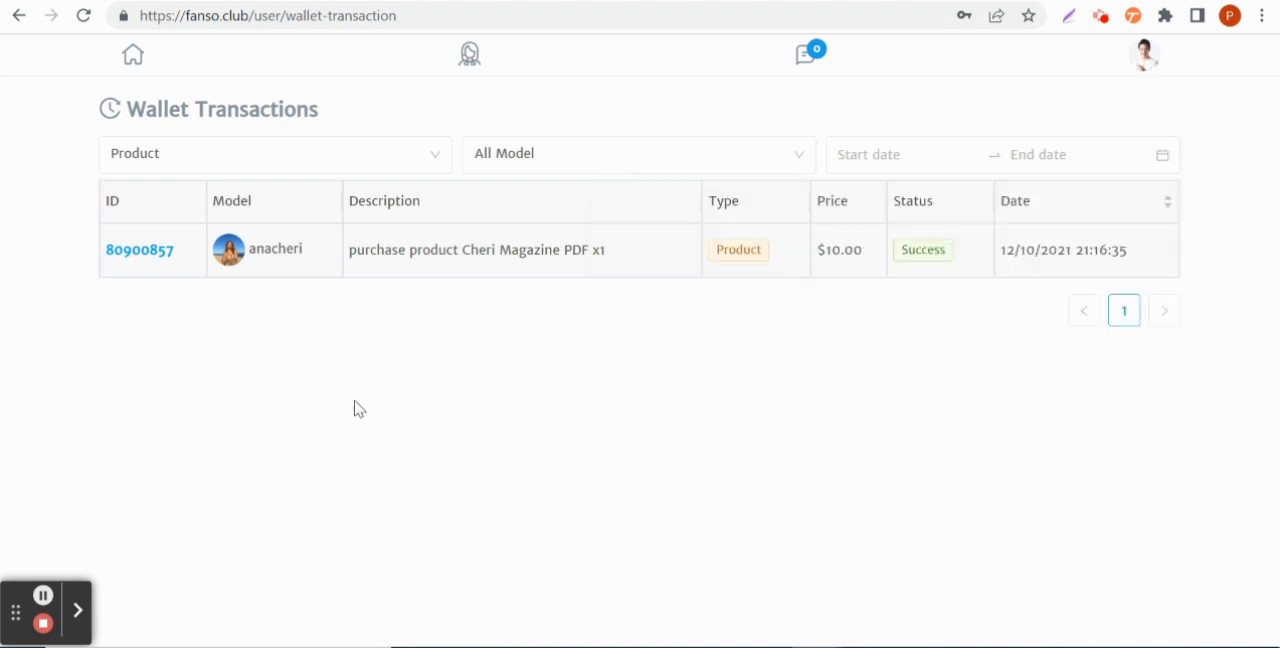
mouse_move(322, 178)
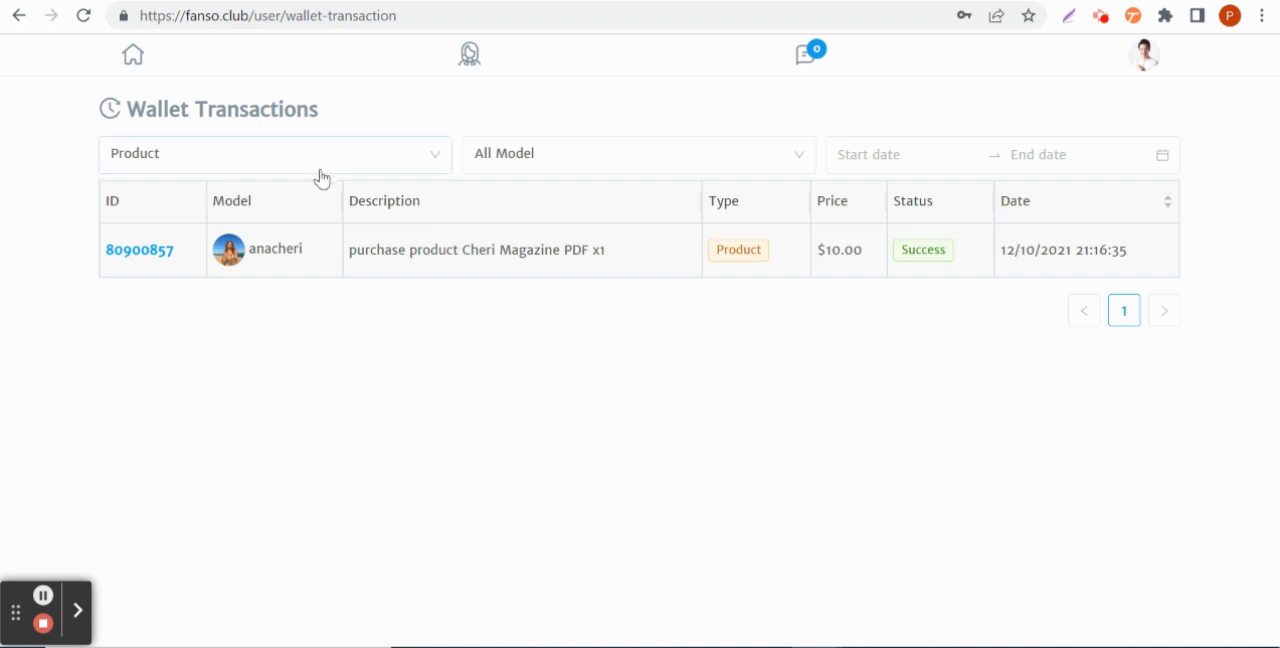
List the transaction type choices again with Product still applied.
click(274, 152)
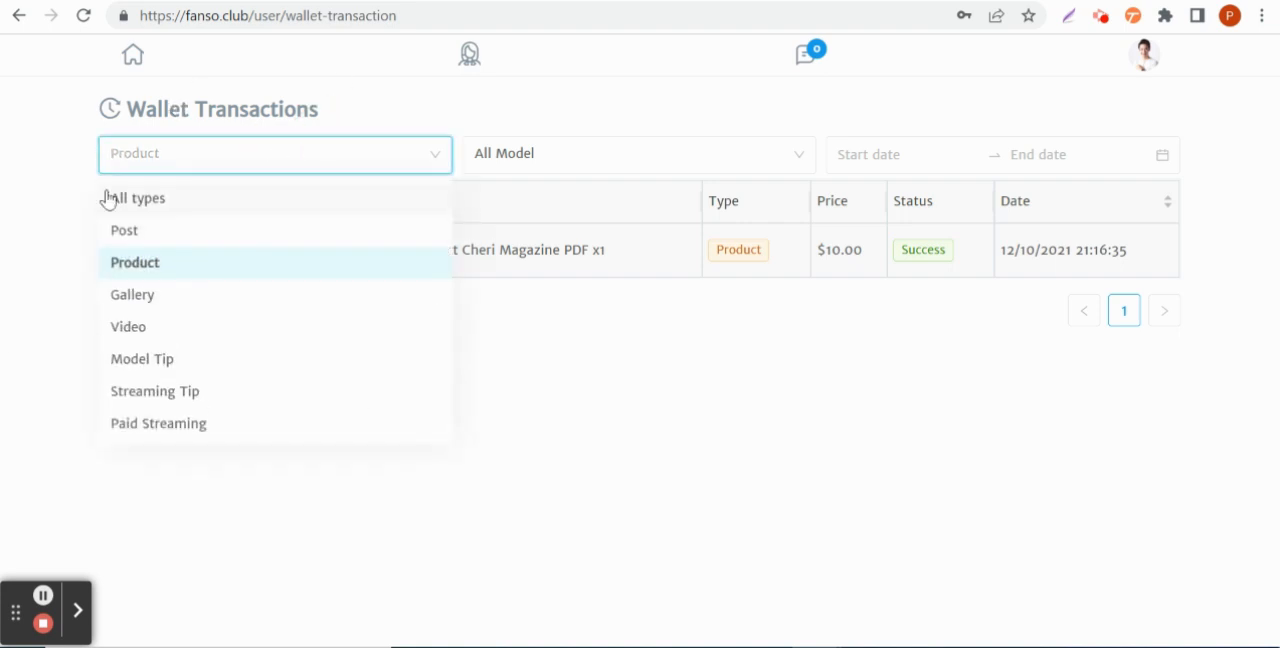
mouse_move(148, 300)
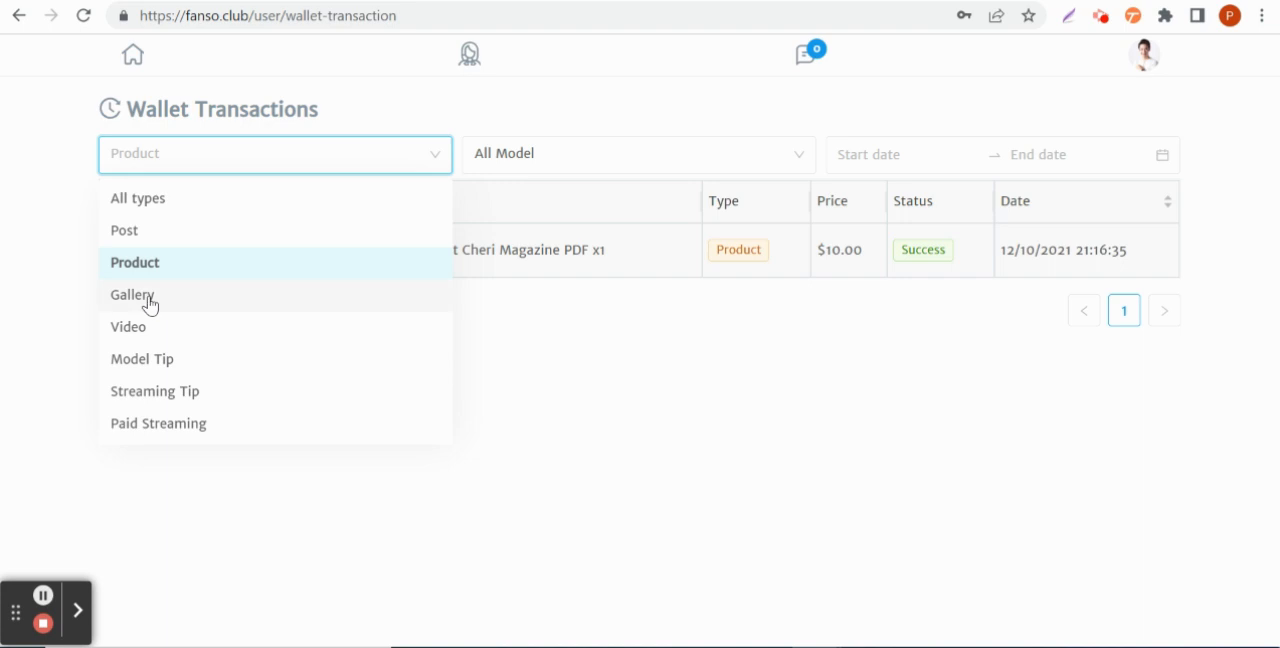
mouse_move(198, 360)
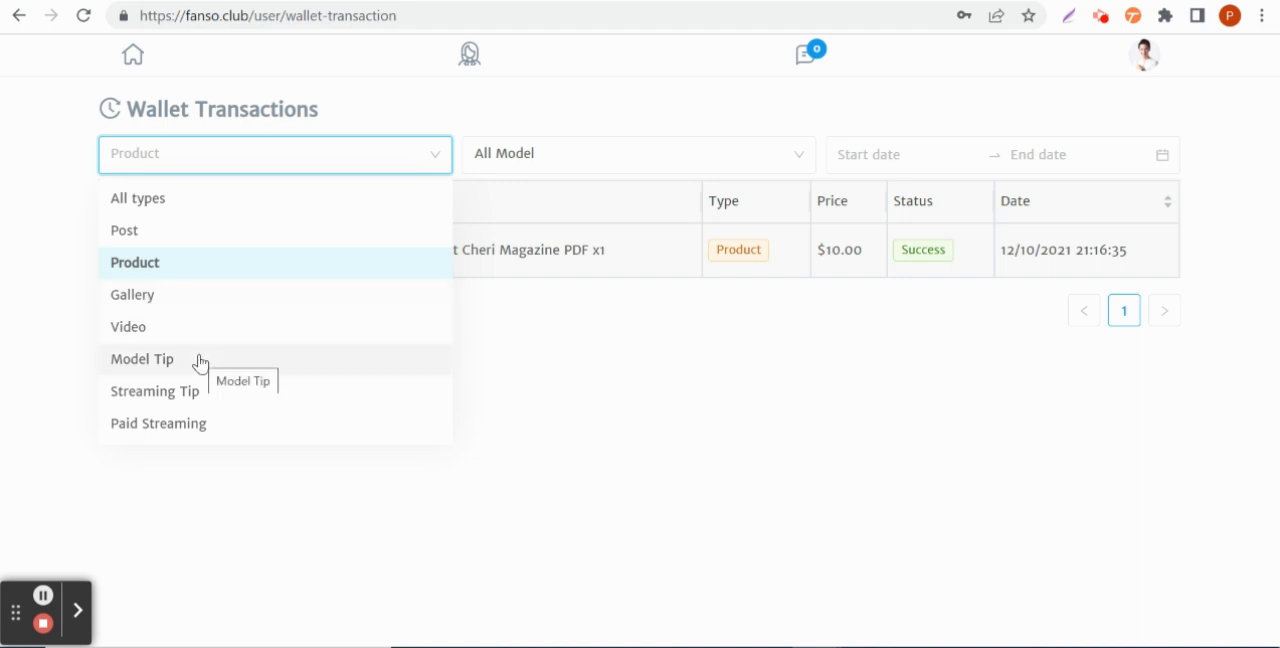
mouse_move(196, 424)
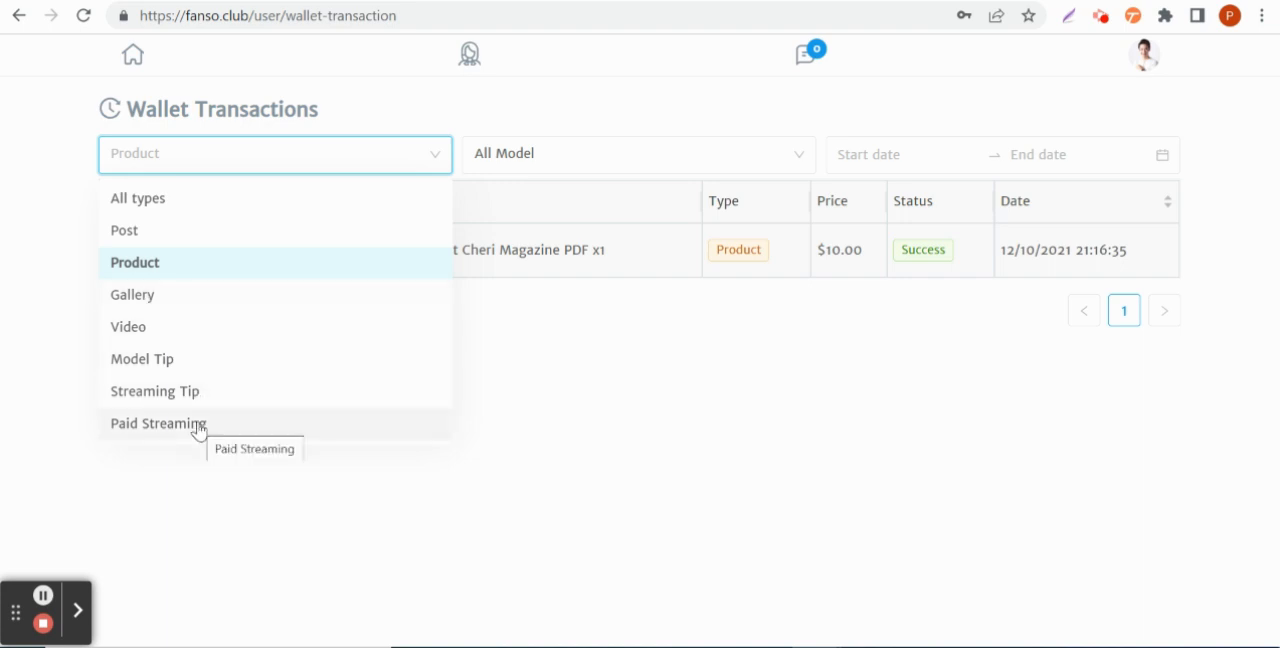